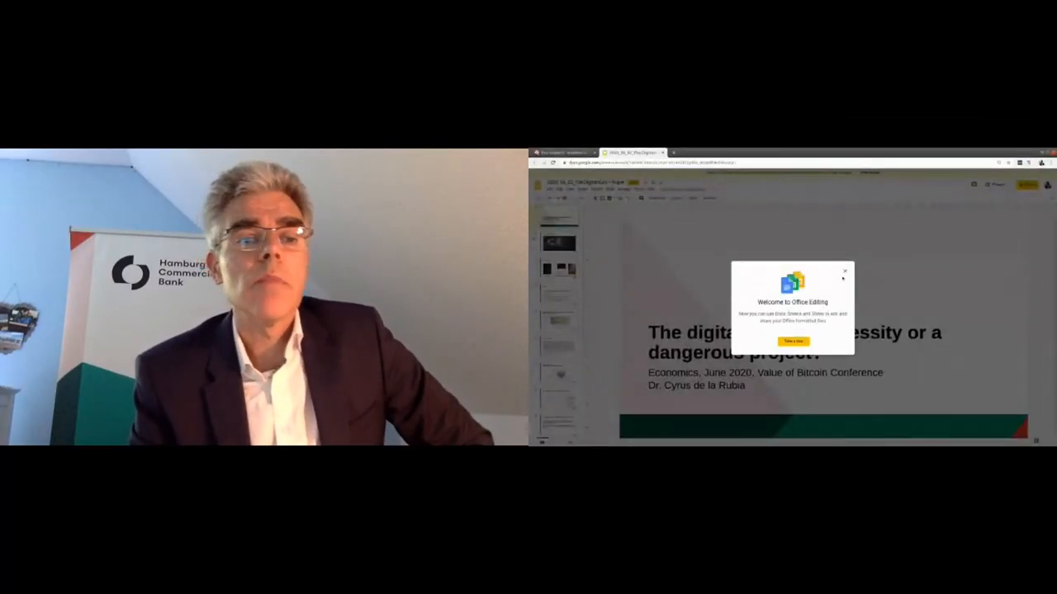
# Step: Dismiss the 'Welcome to Office Editing' notice to reveal the digital Euro title slide
pyautogui.click(844, 271)
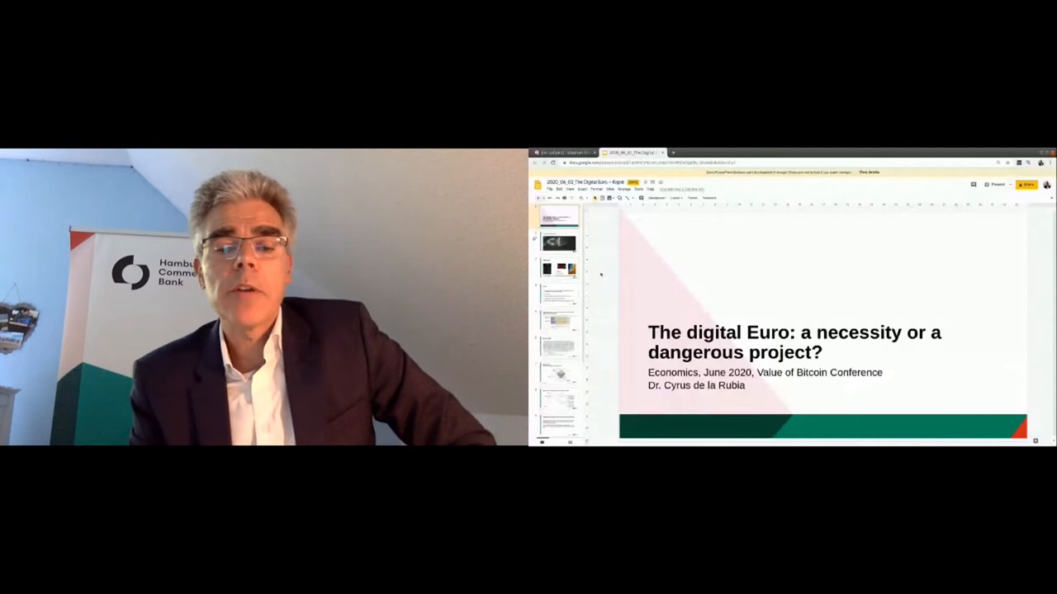
pyautogui.click(558, 268)
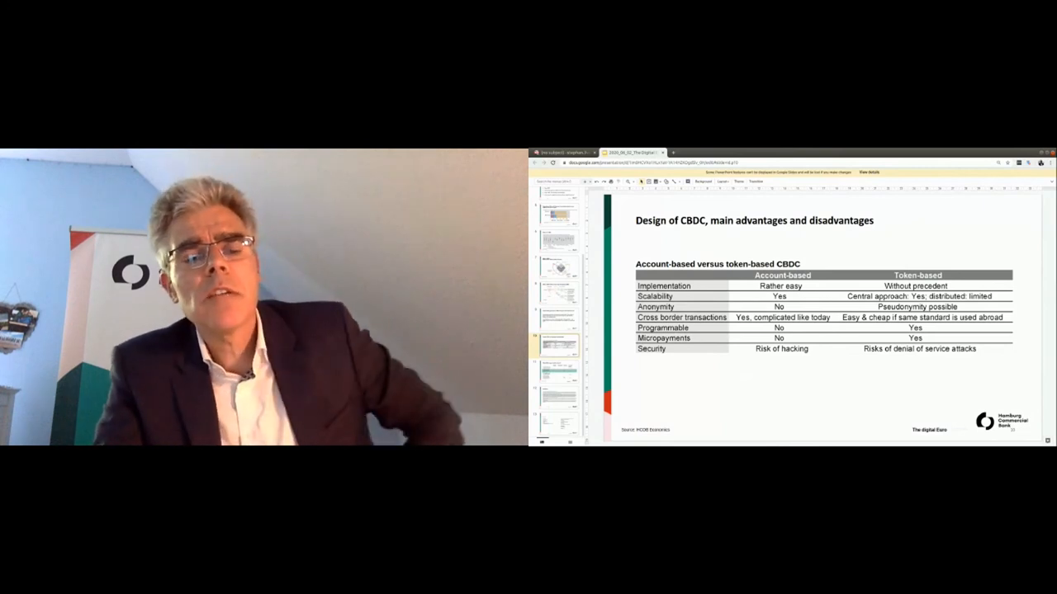
# Step: Advance to the 'What CBDC design should be chosen?' slide comparing four options
pyautogui.press('Right')
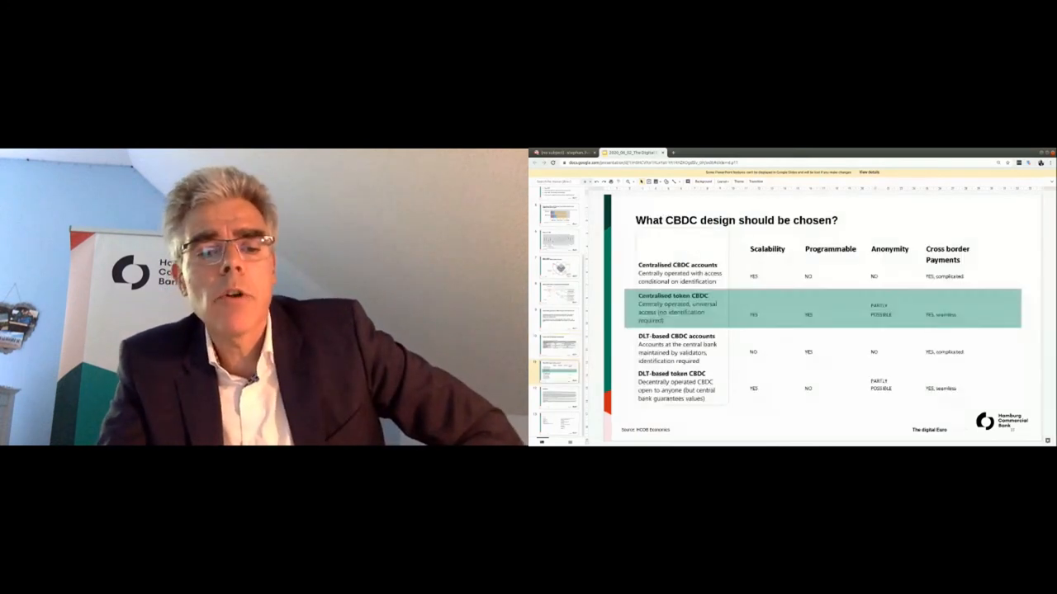